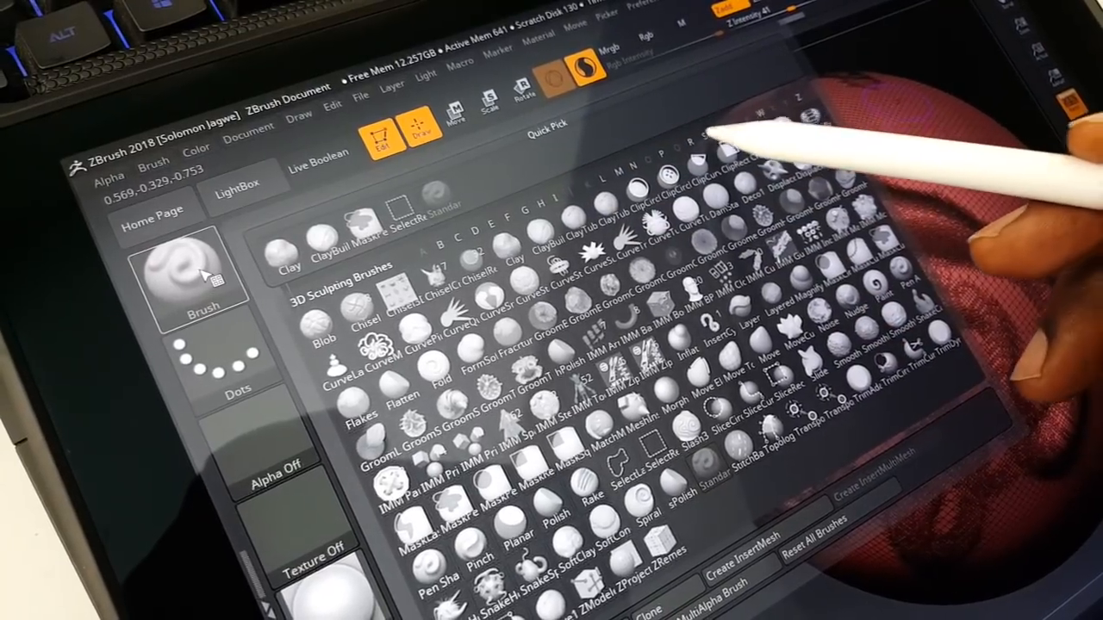
# Filter the brush palette to brushes starting with S via the Quick Pick letter row.
pyautogui.click(708, 134)
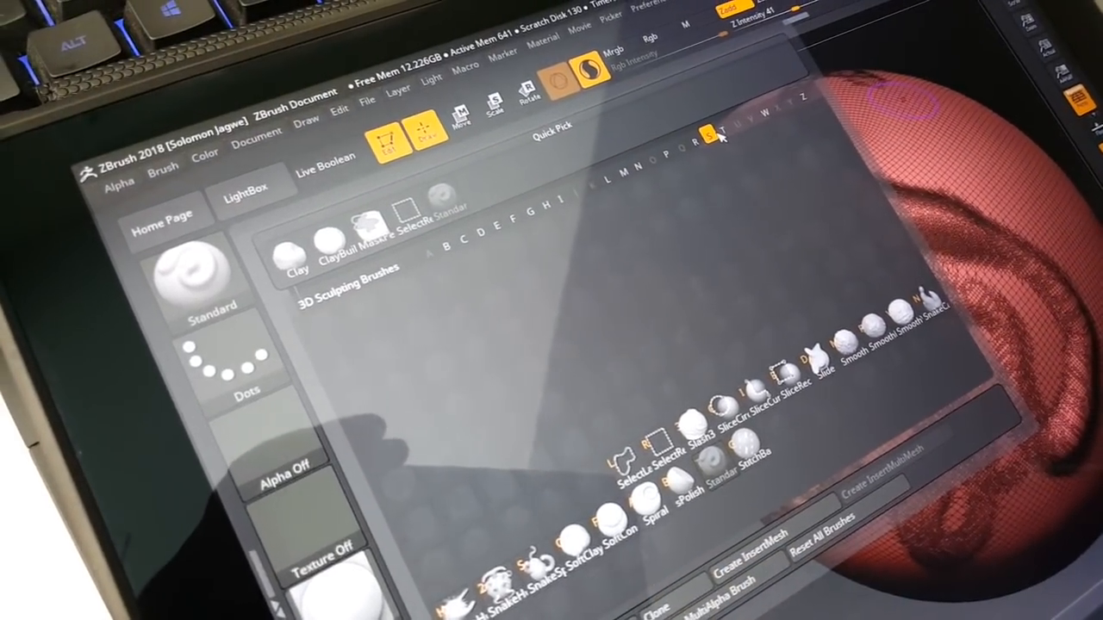